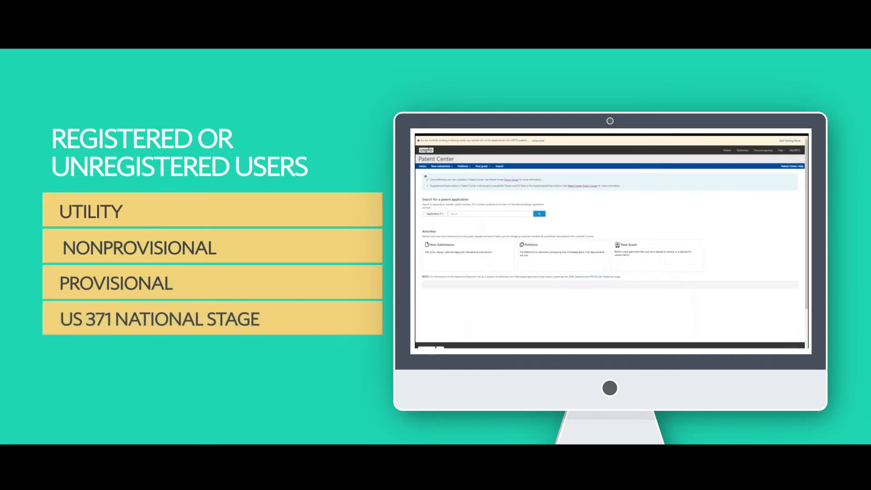
Start a utility nonprovisional submission titled 'My Invention' with inventor First Last
{"action": "left_click", "coordinate": [440, 166]}
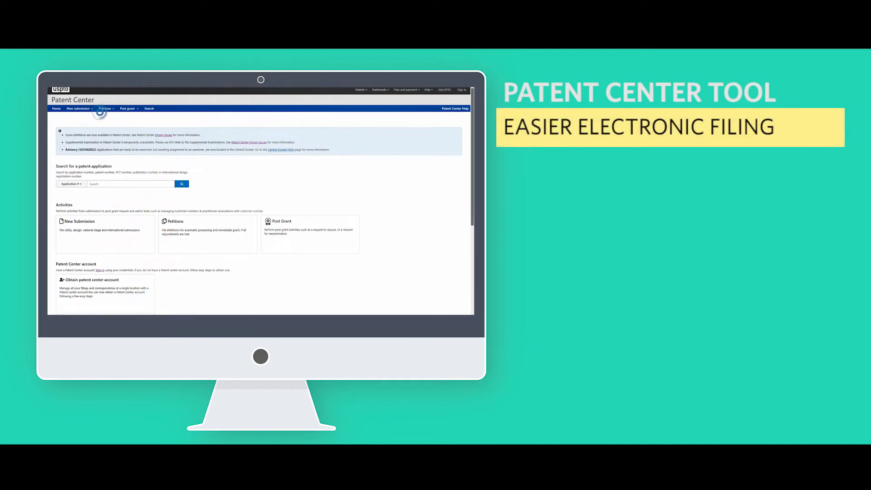
{"action": "scroll", "scroll_direction": "down", "scroll_amount": 3}
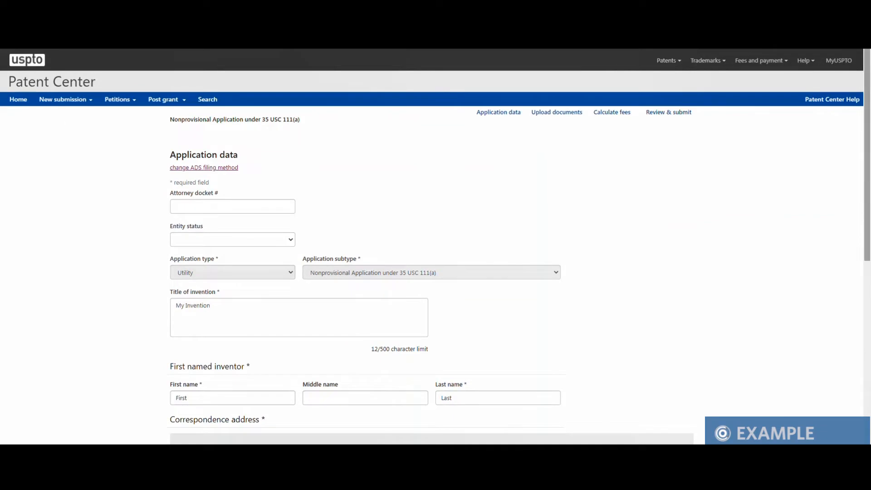
{"action": "scroll", "scroll_direction": "down", "scroll_amount": 3}
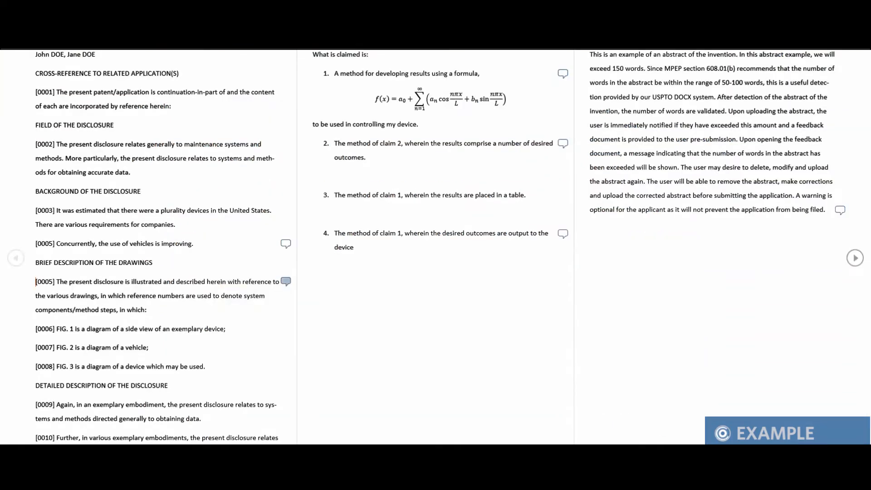
Upload the multi-section application DOCX, which shows validation warnings and four sections
{"action": "left_click", "coordinate": [287, 281]}
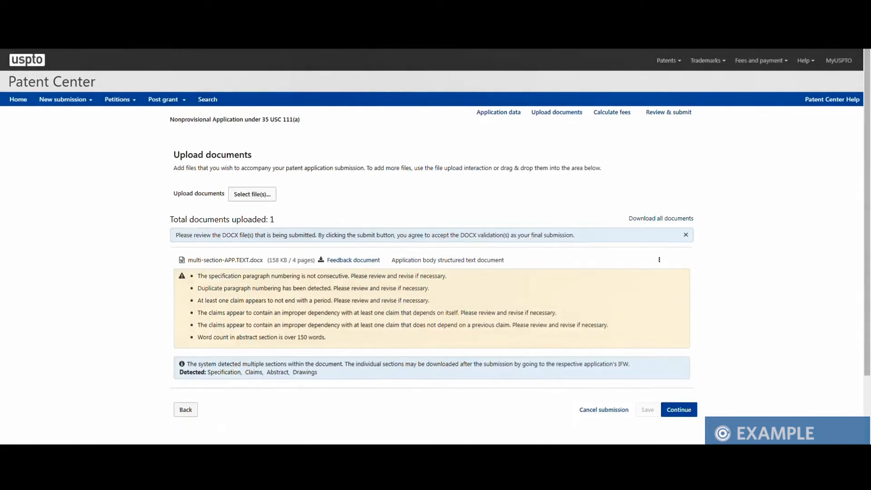
Remove the flagged DOCX so multi-section_corrected-APP.TEXT.docx can replace it
{"action": "left_click", "coordinate": [660, 259]}
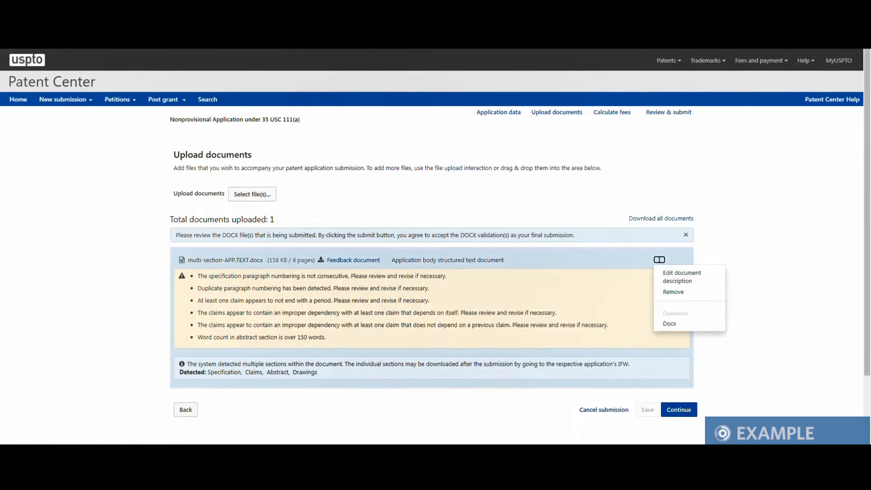
{"action": "left_click", "coordinate": [673, 292]}
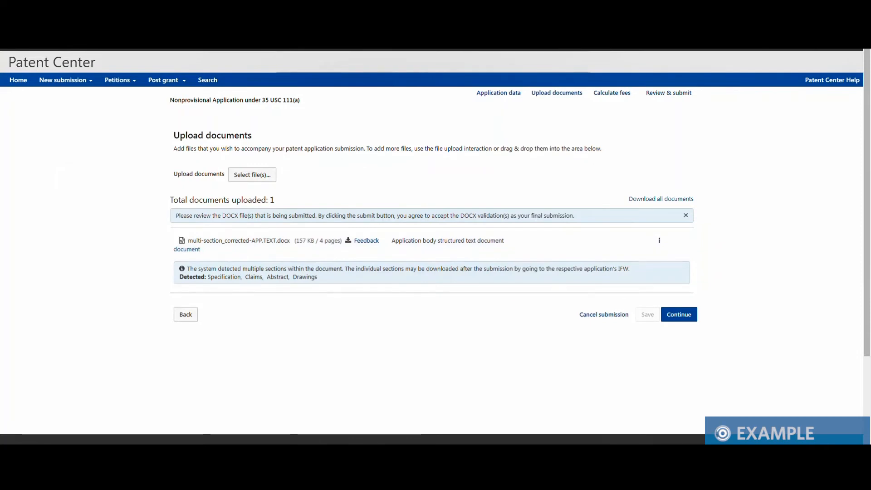
Review the application data and submit 'My Invention' to get application 99/999,999's receipt
{"action": "left_click", "coordinate": [678, 314]}
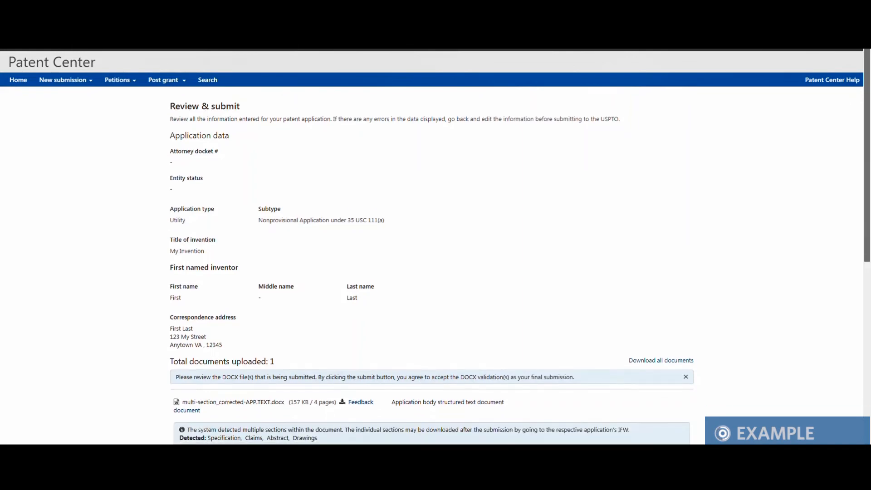
{"action": "scroll", "scroll_direction": "down", "scroll_amount": 3}
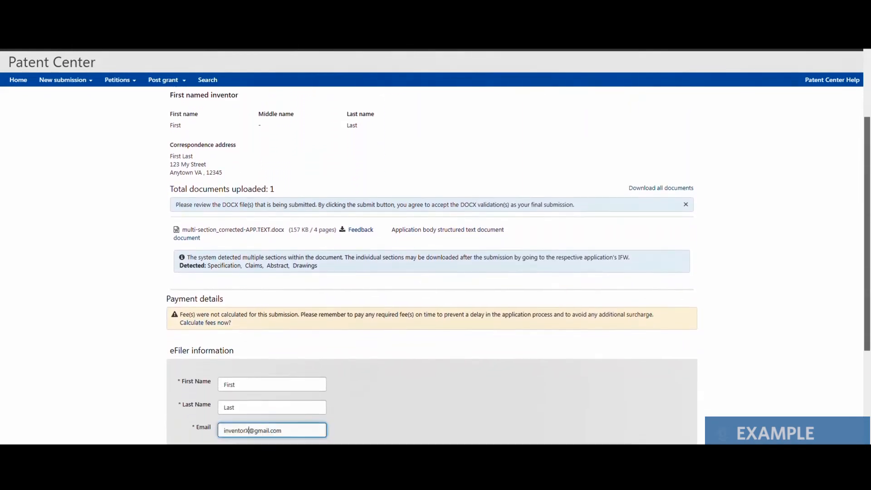
{"action": "scroll", "scroll_direction": "down", "scroll_amount": 3}
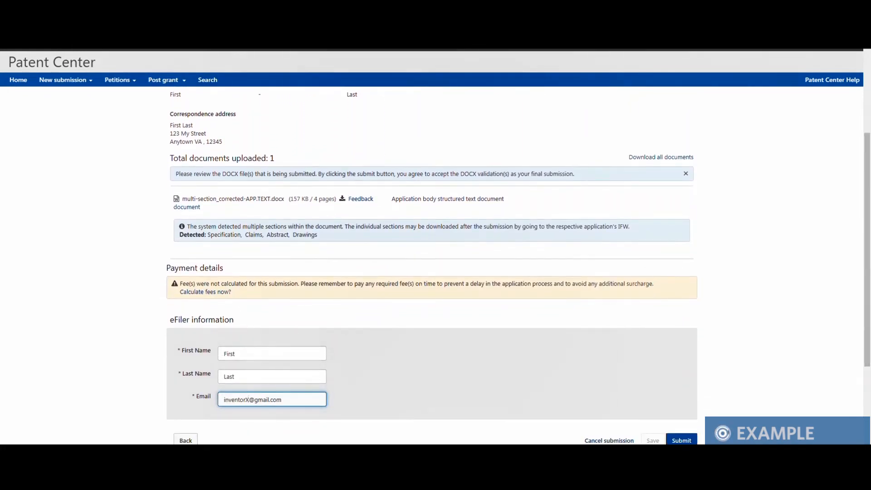
{"action": "left_click", "coordinate": [682, 440]}
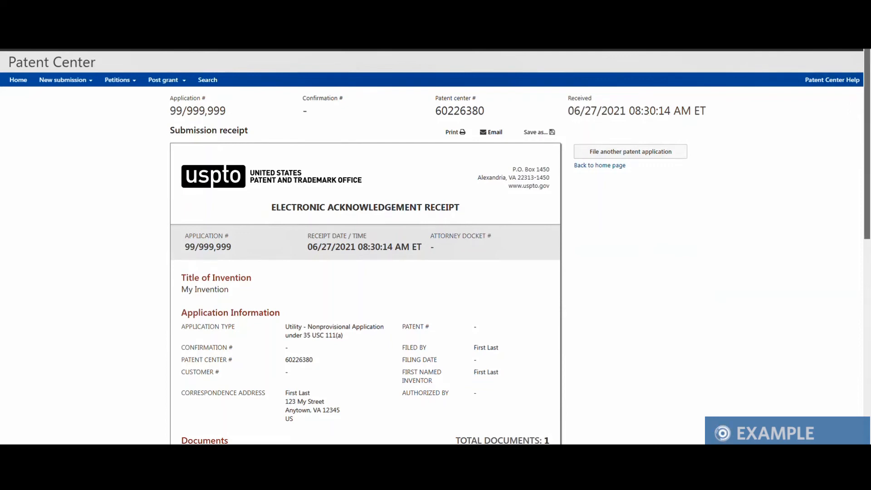
{"action": "scroll", "scroll_direction": "down", "scroll_amount": 3}
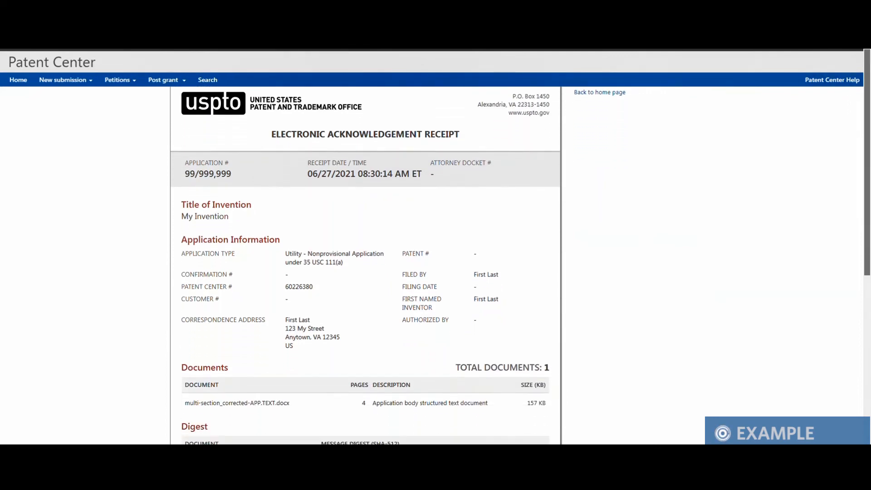
{"action": "scroll", "scroll_direction": "down", "scroll_amount": 3}
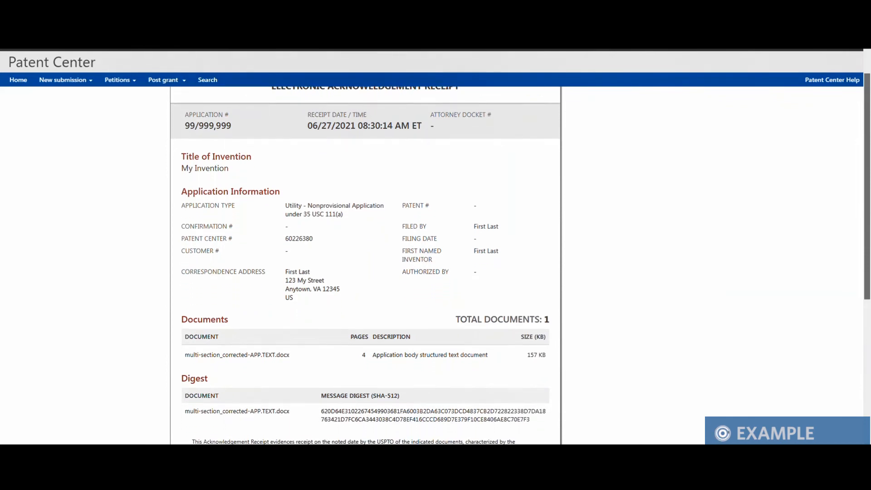
{"action": "scroll", "scroll_direction": "down", "scroll_amount": 3}
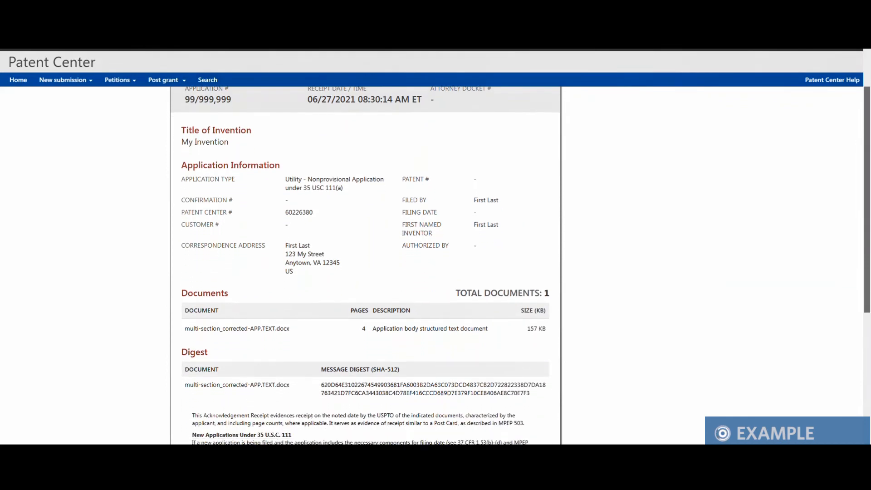
{"action": "scroll", "scroll_direction": "down", "scroll_amount": 3}
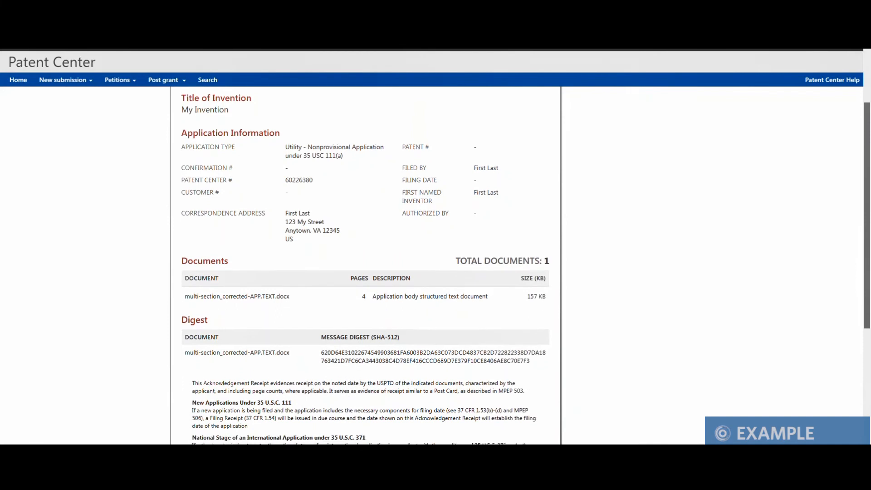